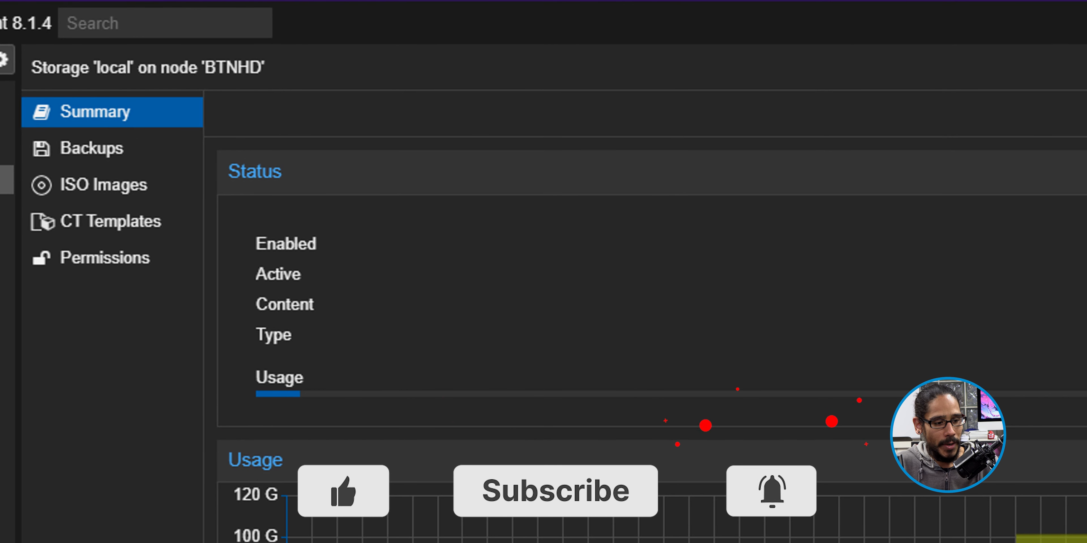
Step: Show the empty ISO Images list of the local storage on node BTNHD
click(105, 185)
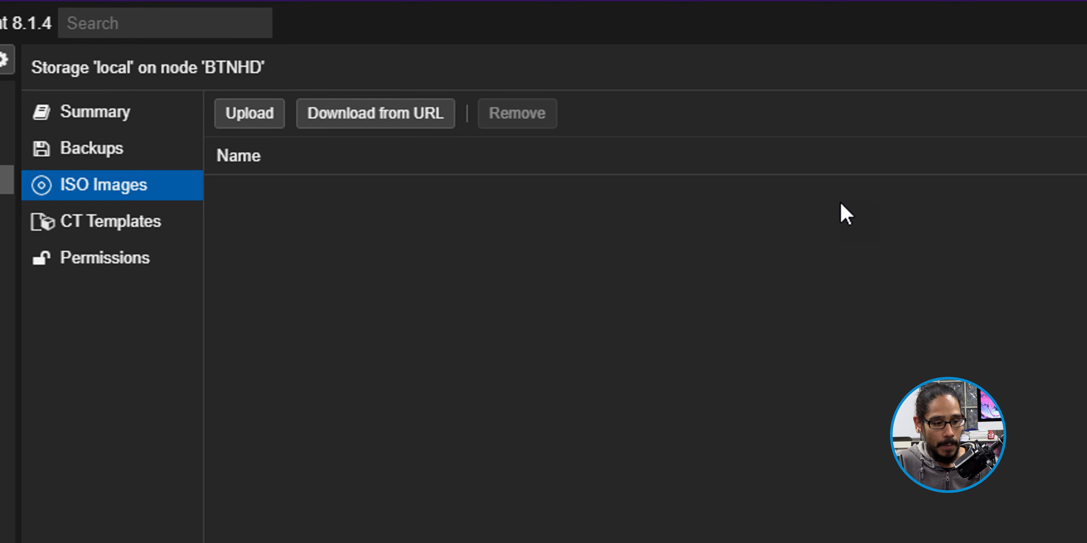
Step: Start an ISO upload to local storage and browse for the file
click(249, 113)
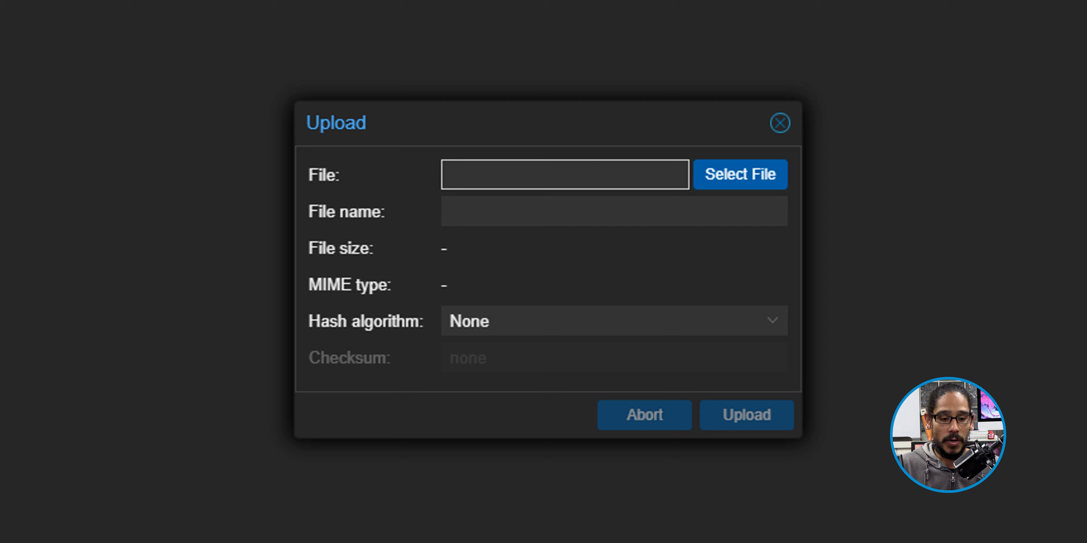
click(739, 174)
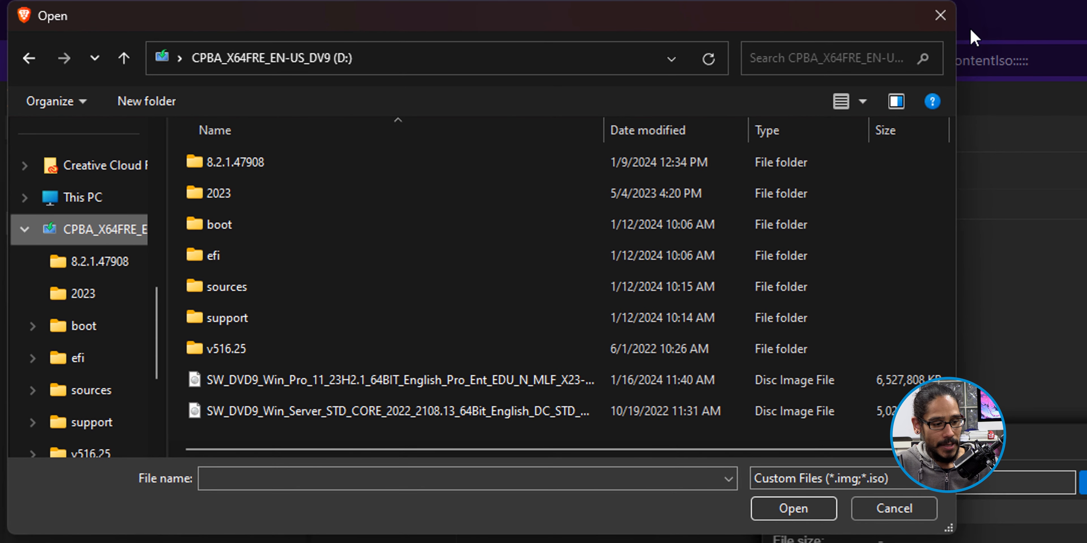
Step: Choose the Win_Pro_11 ISO (6.23 GiB) as the file to upload
click(392, 380)
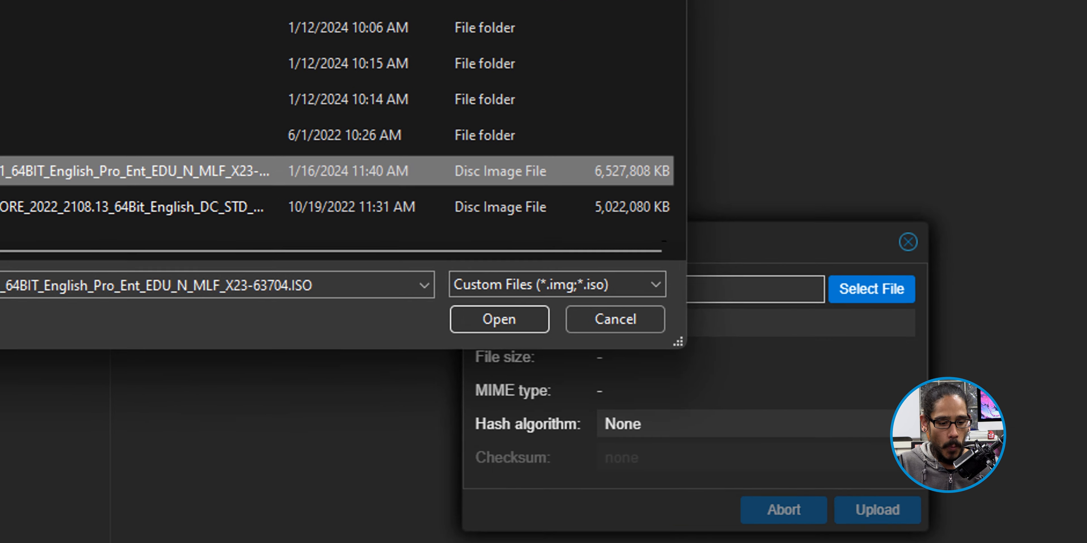
click(498, 319)
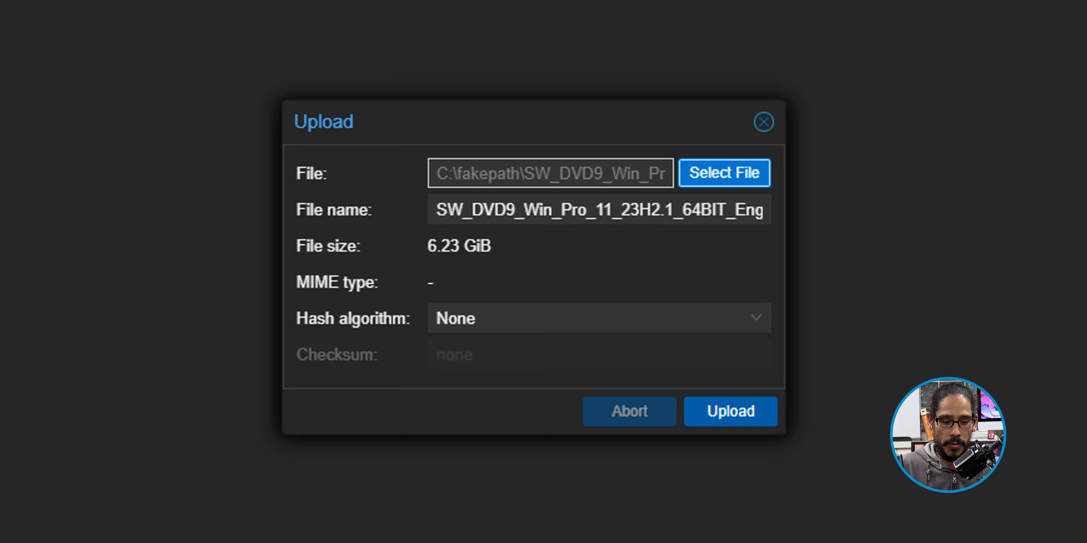
Step: Upload the Windows 11 Pro ISO until TASK OK, leaving it listed under ISO Images
click(729, 411)
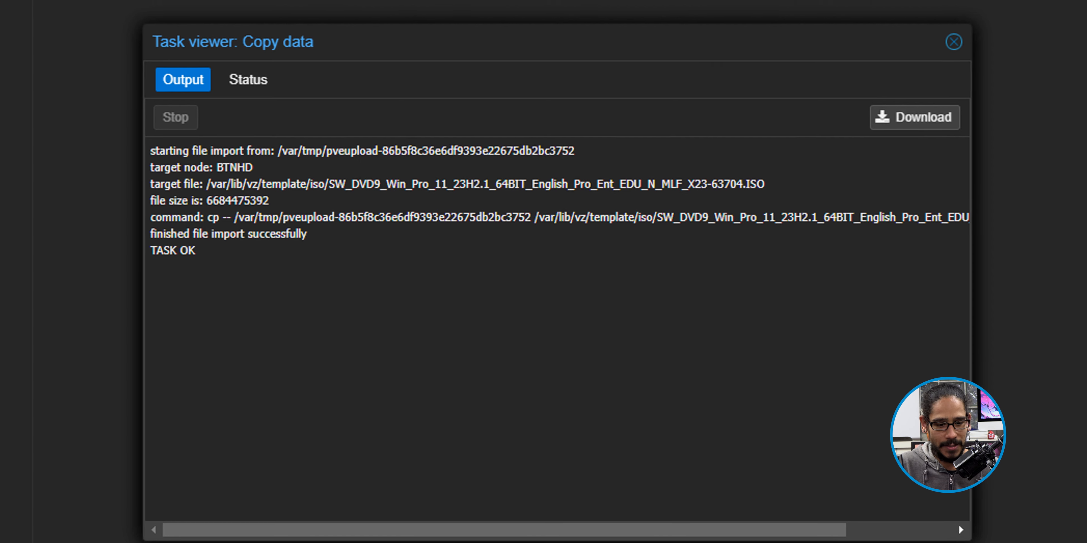
click(953, 41)
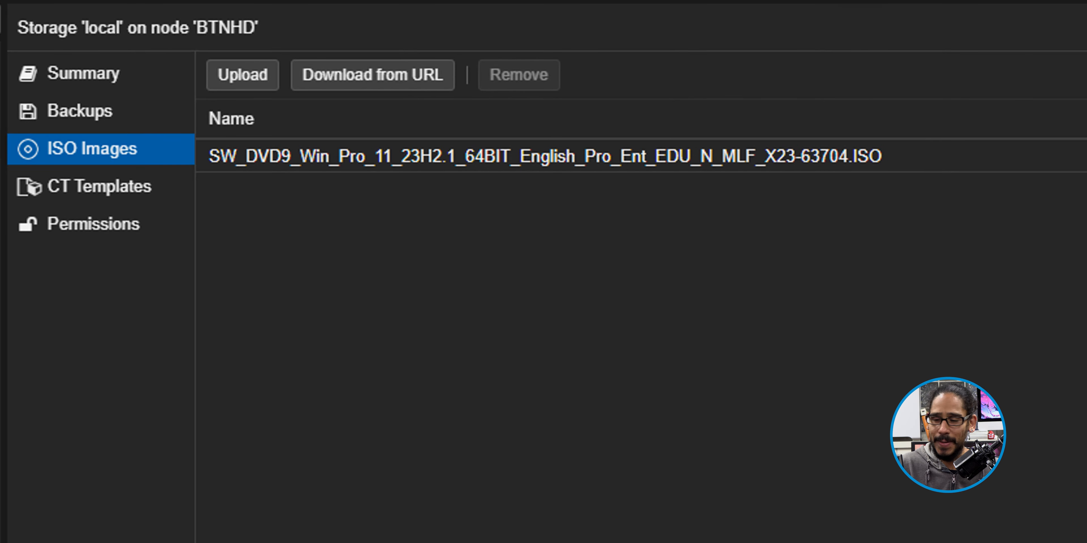